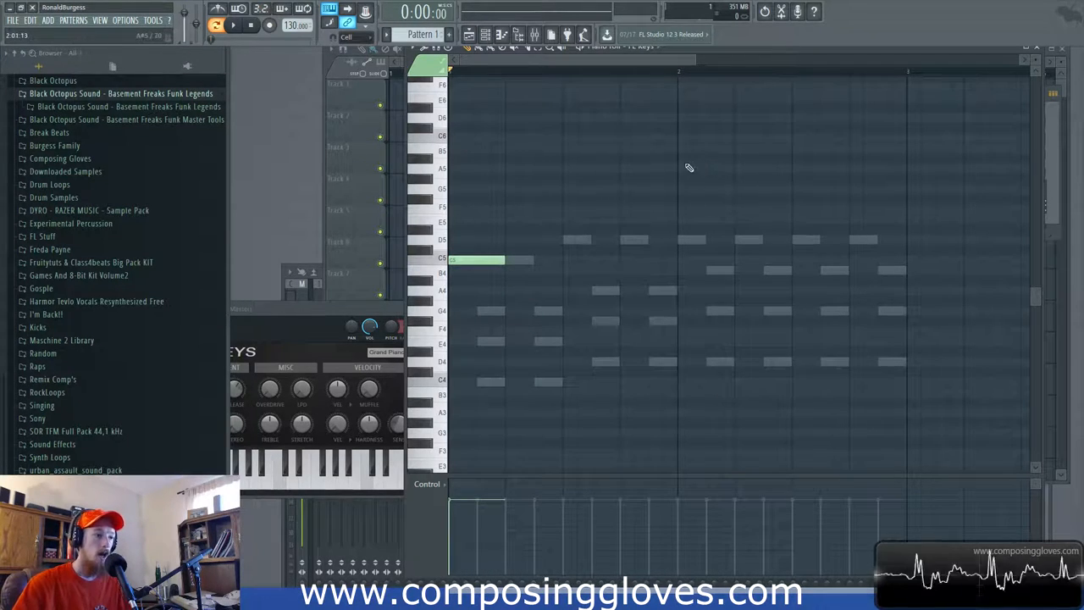
Draw a sustained melody note on the C5 row at bar 1 above the first chord.
click(705, 189)
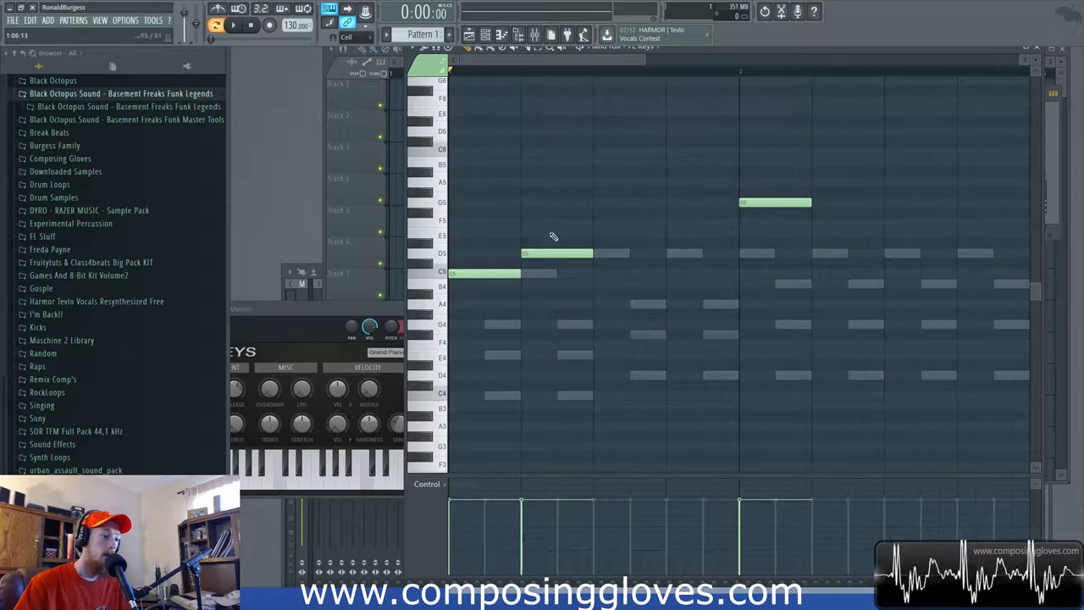
Draw a short passing note leading into the held melody note.
click(556, 254)
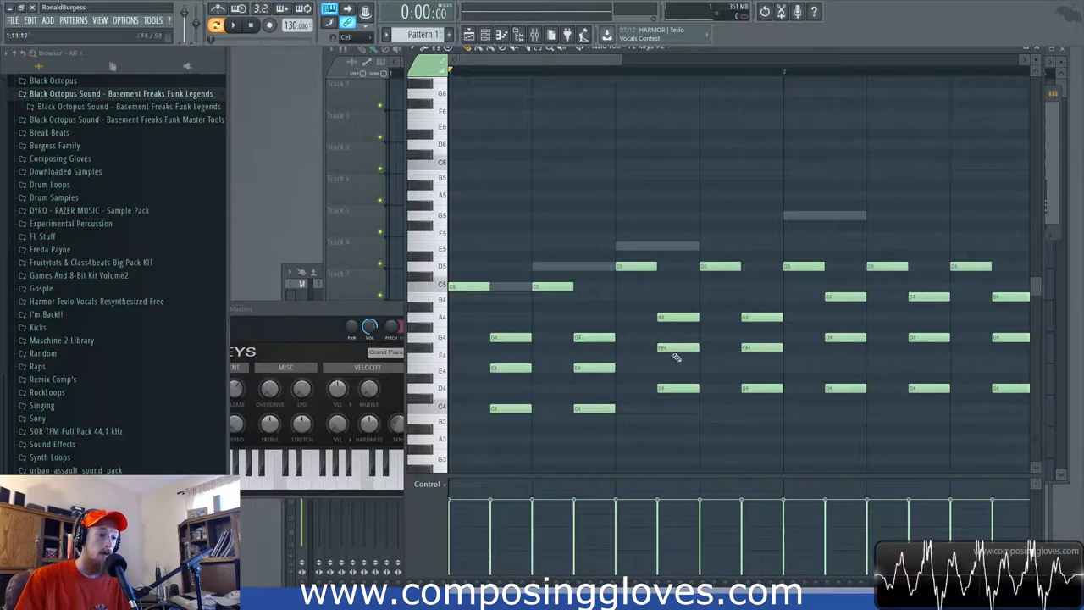
Switch the Piano Roll to the chord channel, leaving the melody as ghost notes.
click(675, 347)
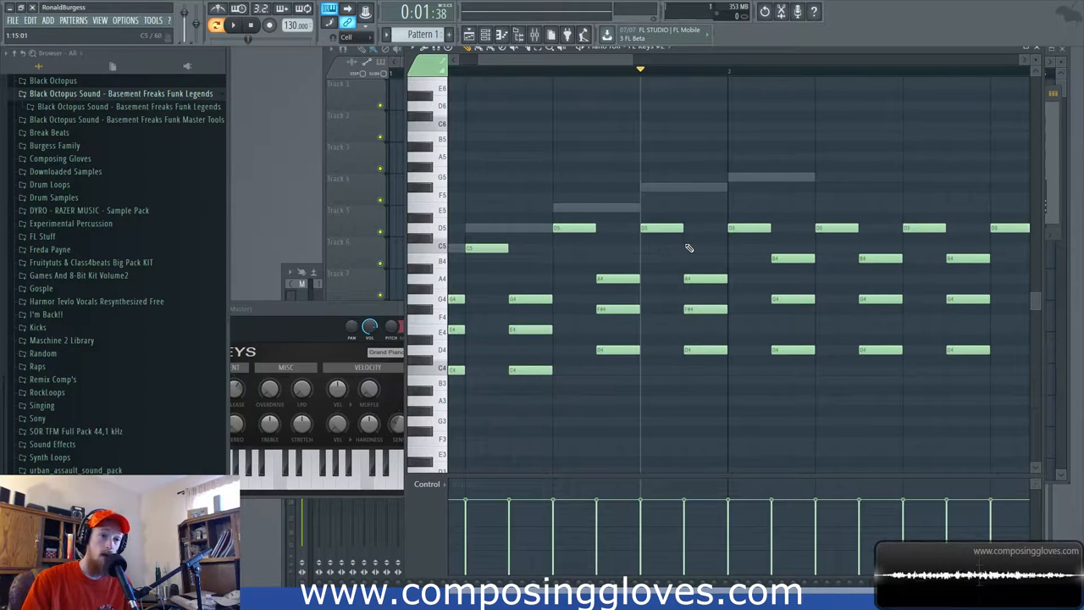
mouse_move(681, 242)
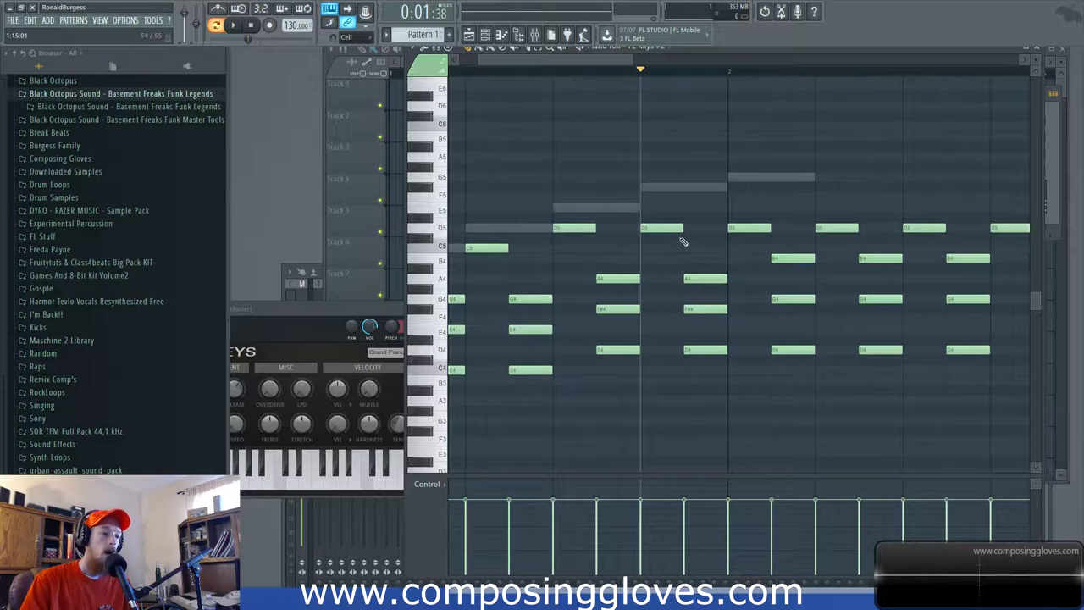
drag(657, 220, 708, 322)
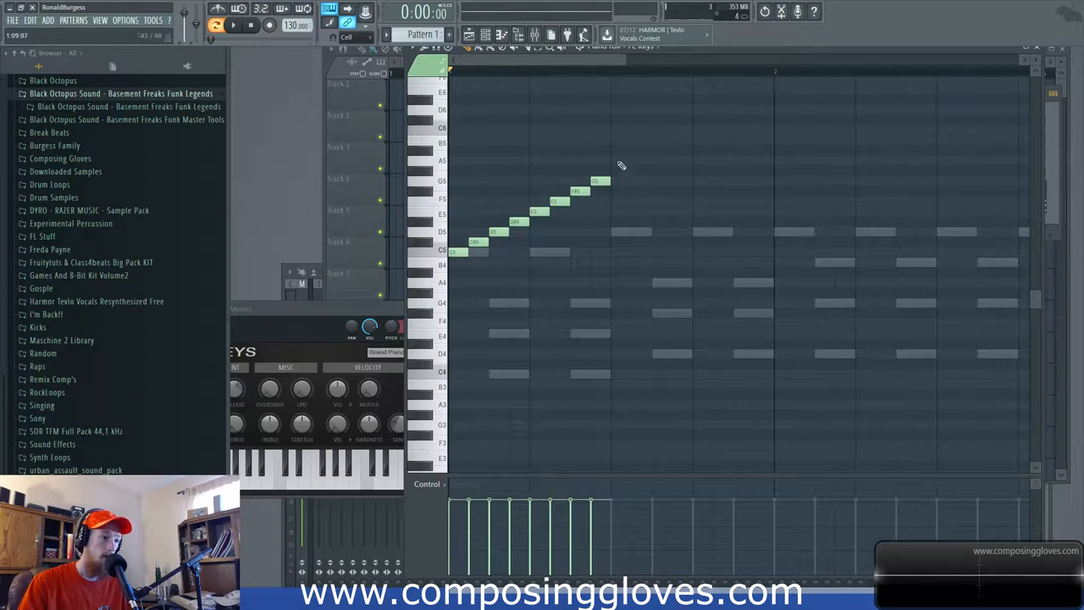
Select and delete the ascending run of melody notes, keeping only the opening note.
click(635, 161)
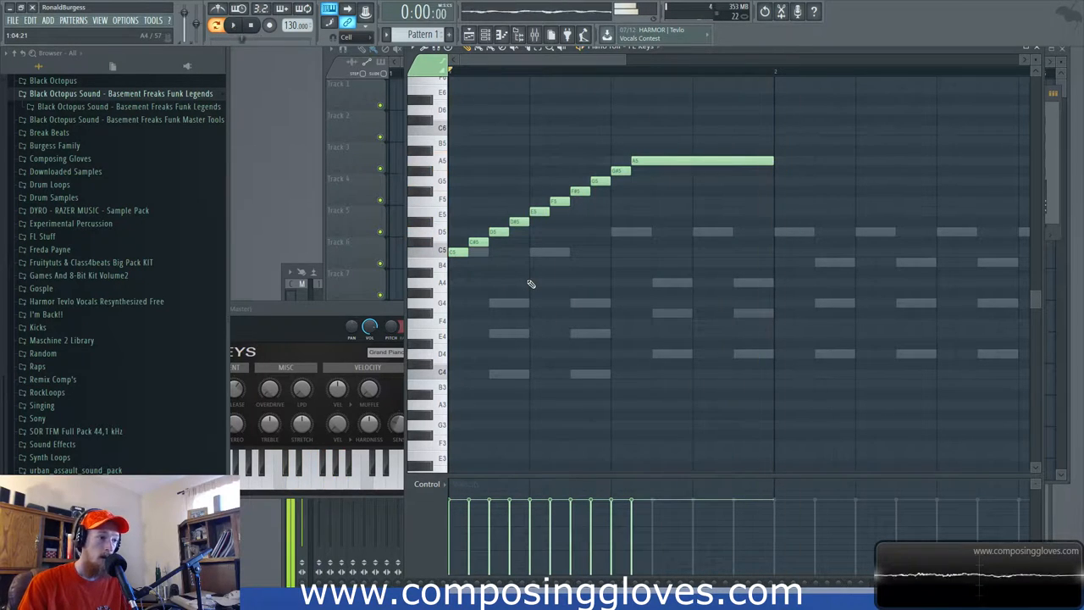
drag(454, 170, 640, 271)
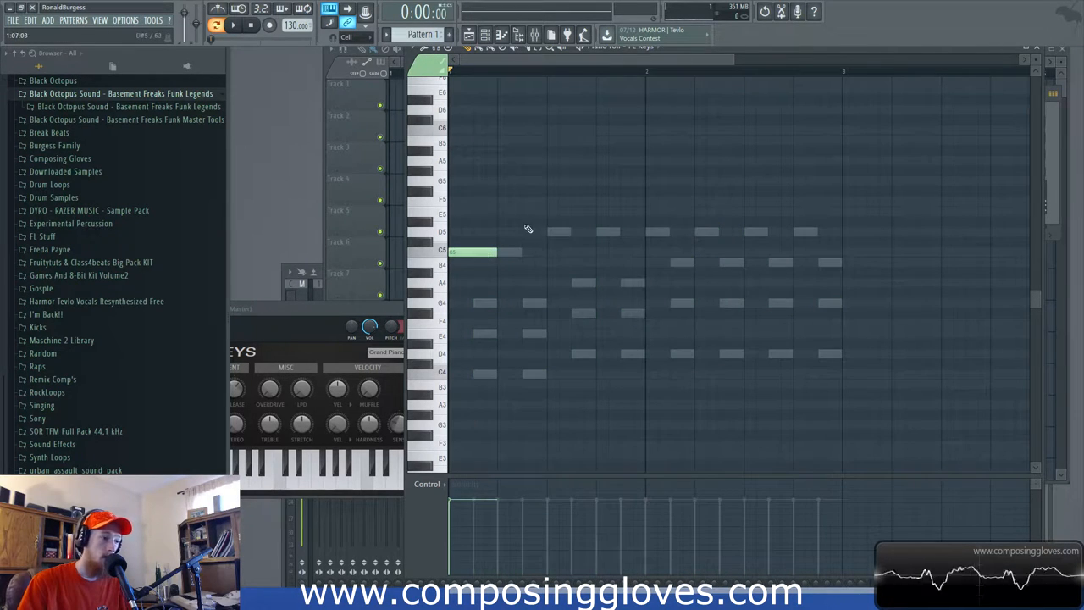
Draw a short higher note after the first, then a longer note above it.
click(572, 193)
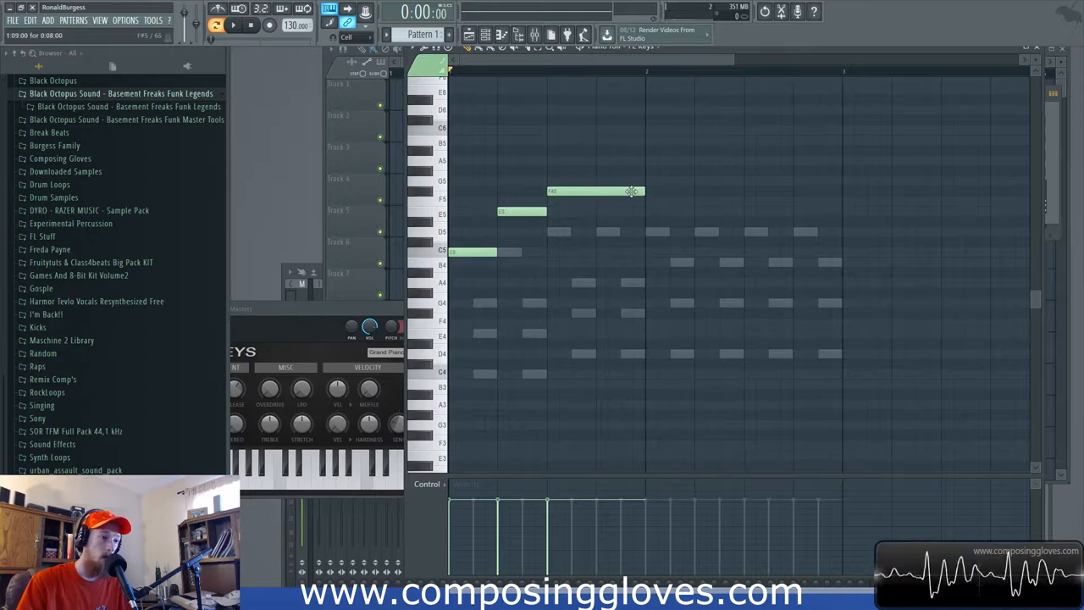
click(695, 180)
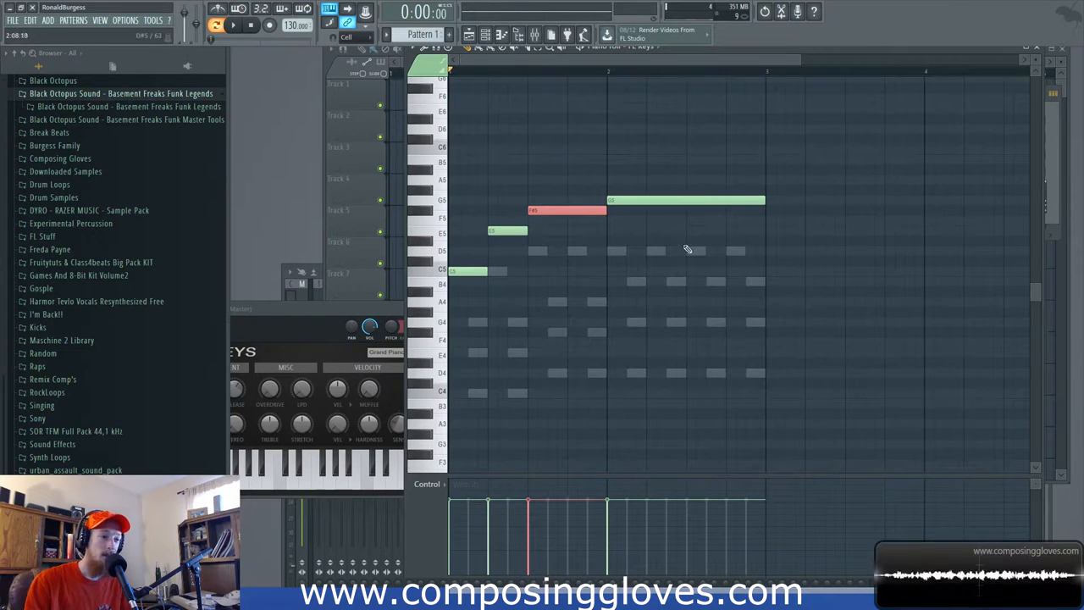
mouse_move(684, 181)
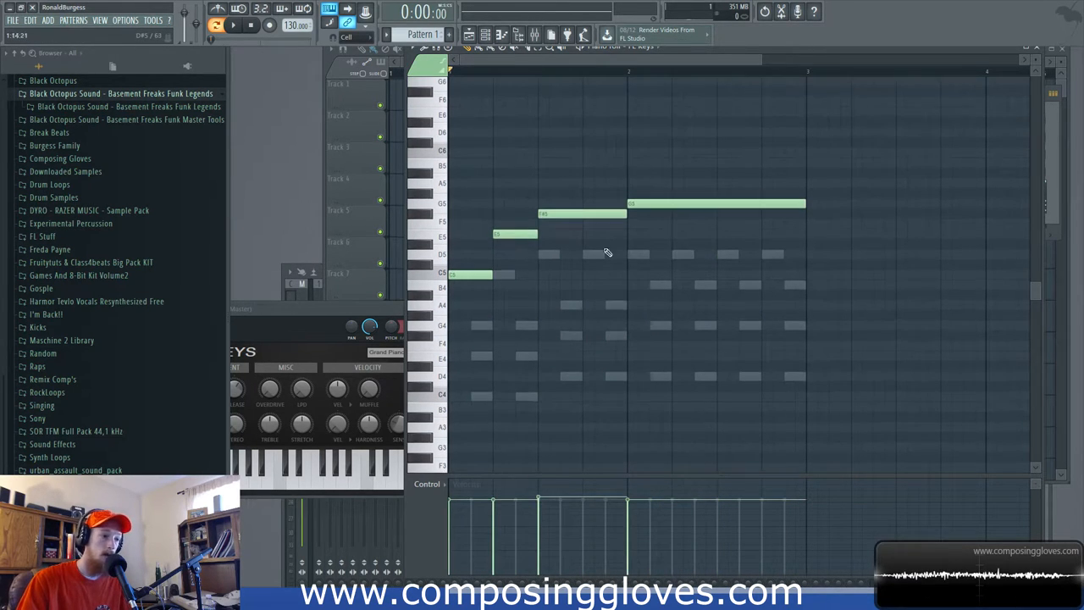
Select the short passing note to refine its timing before the held note.
click(515, 234)
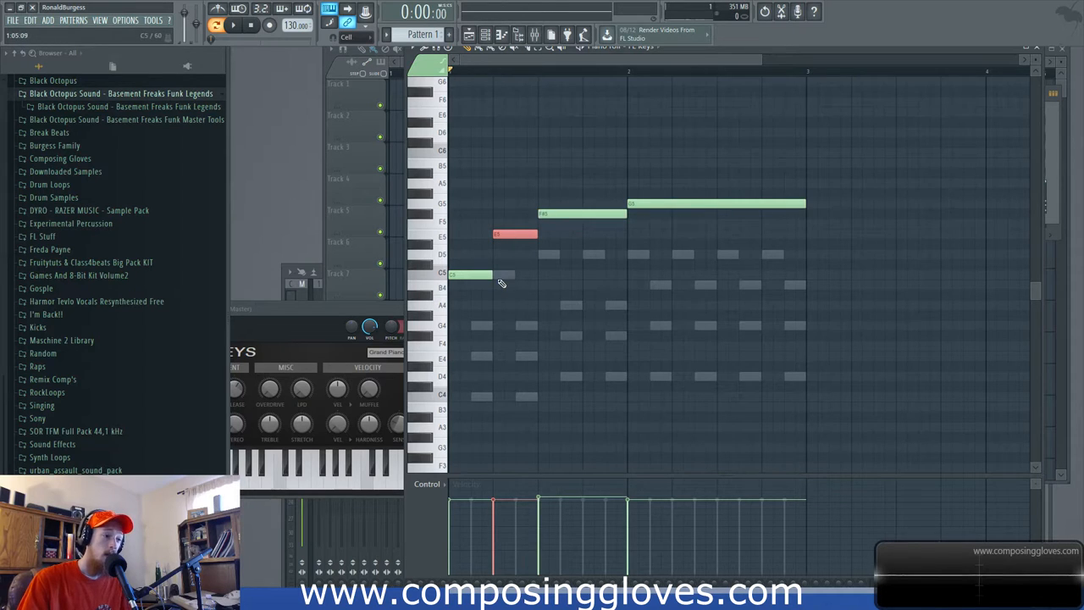